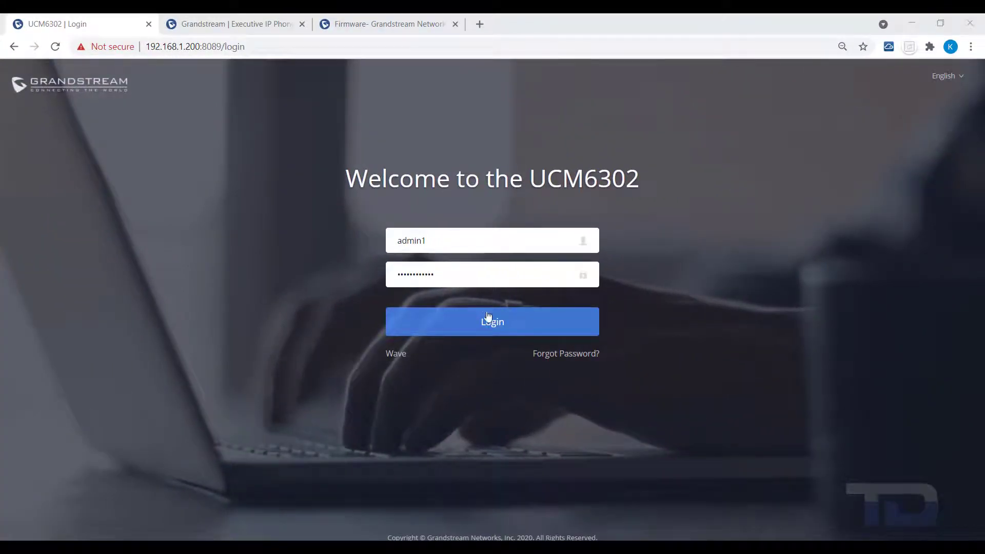
Step: Log into the UCM6302 web interface with the admin credentials
{"action": "left_click", "coordinate": [491, 321]}
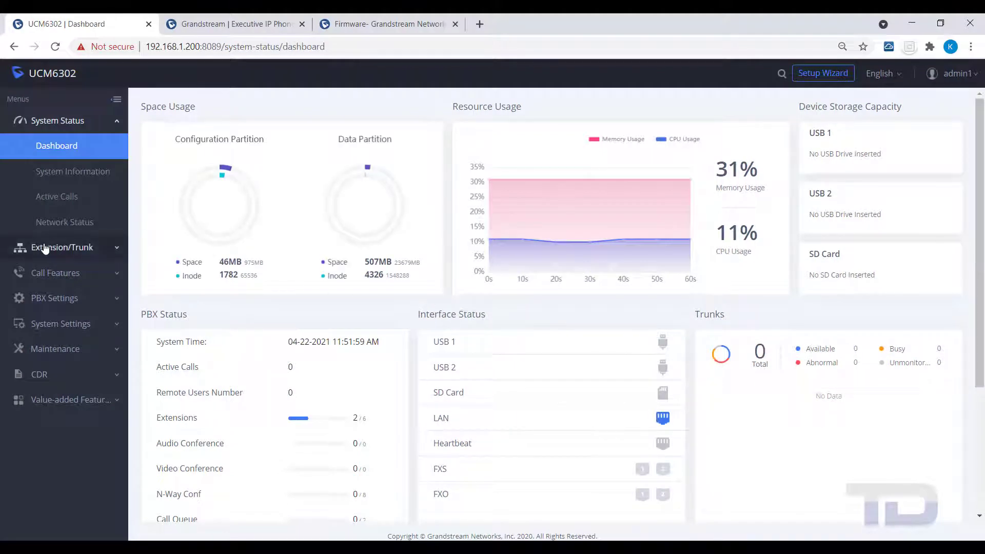
Step: Reach Extension/Trunk > VoIP Trunks and begin adding a new SIP trunk
{"action": "left_click", "coordinate": [62, 247]}
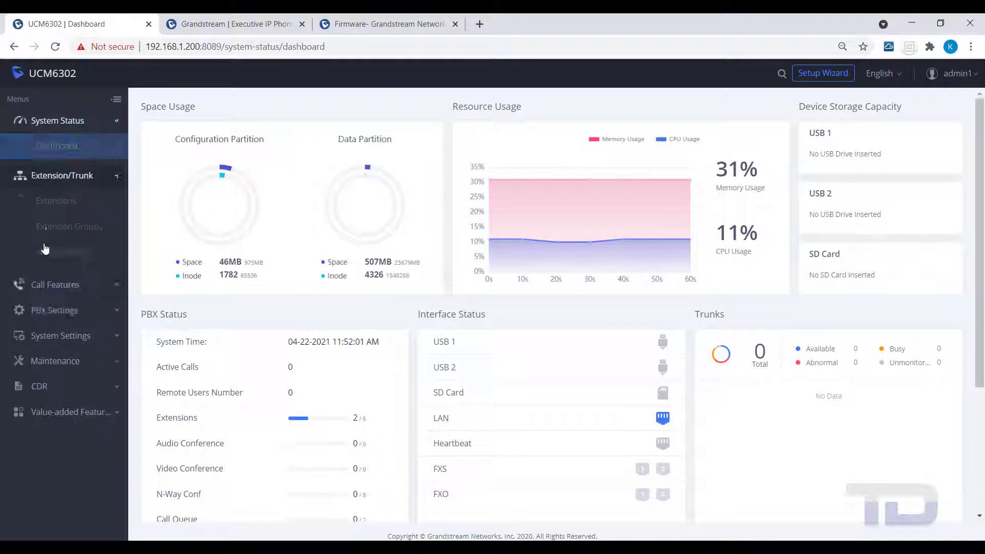
{"action": "left_click", "coordinate": [62, 175]}
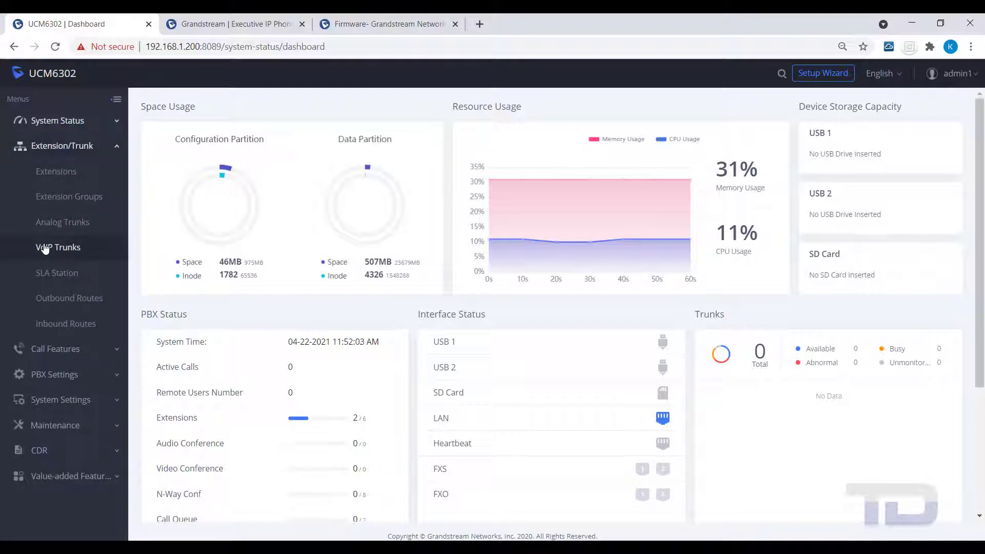
{"action": "left_click", "coordinate": [57, 247]}
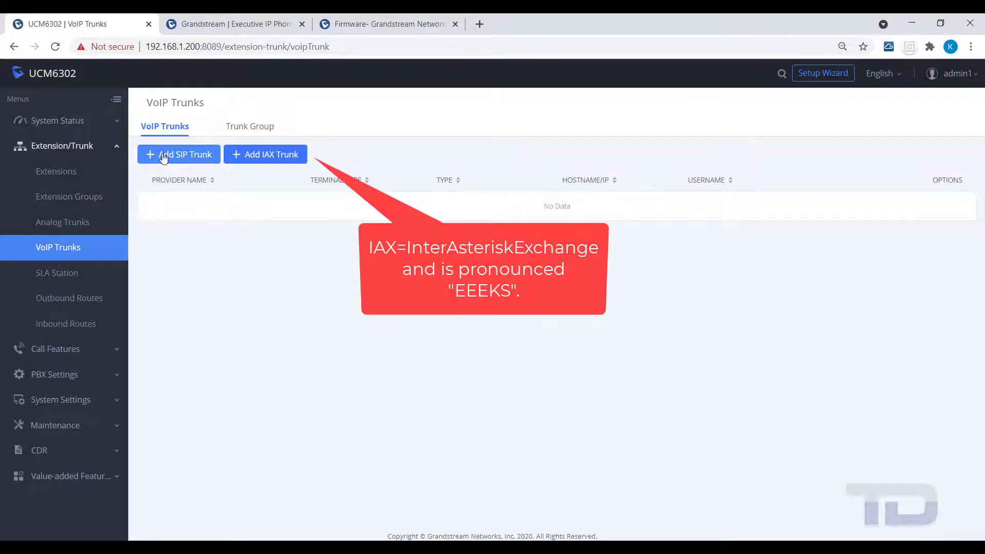
{"action": "left_click", "coordinate": [178, 154]}
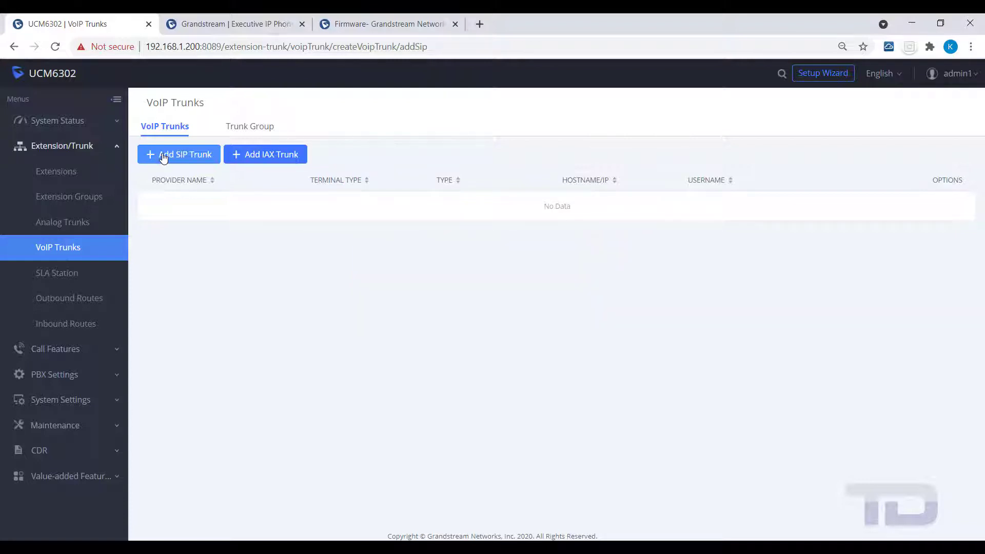
Step: Set the new trunk's type to Register SIP Trunk
{"action": "left_click", "coordinate": [178, 154]}
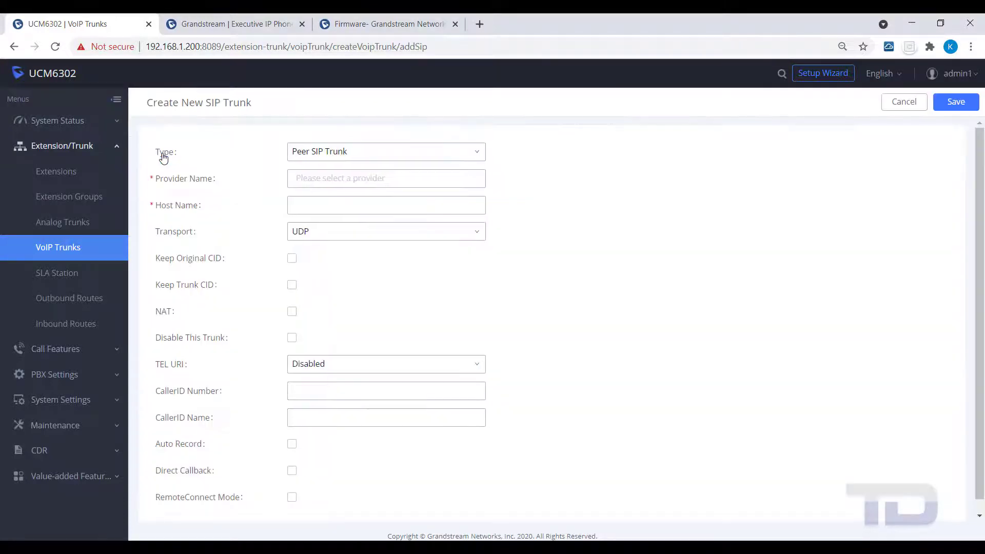
{"action": "mouse_move", "coordinate": [430, 165]}
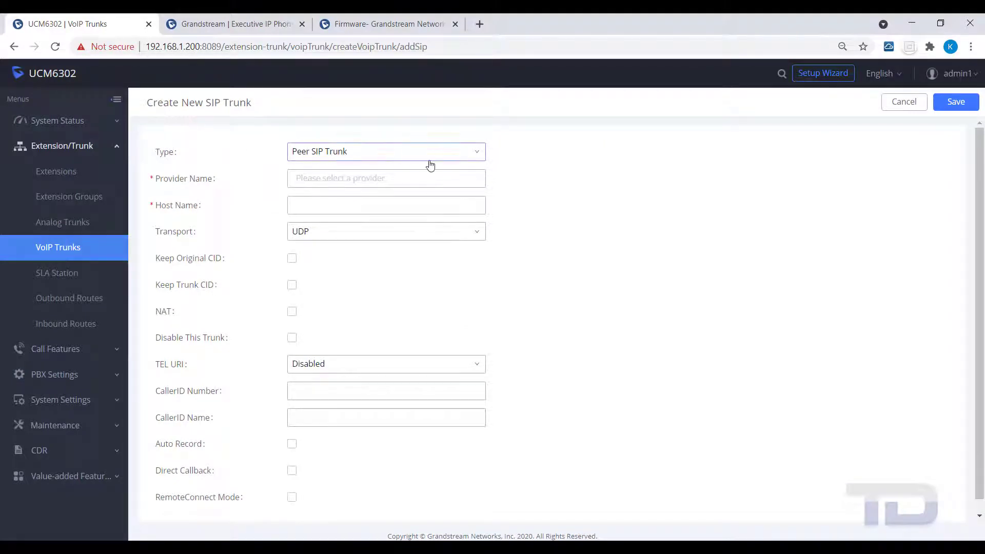
{"action": "left_click", "coordinate": [386, 151]}
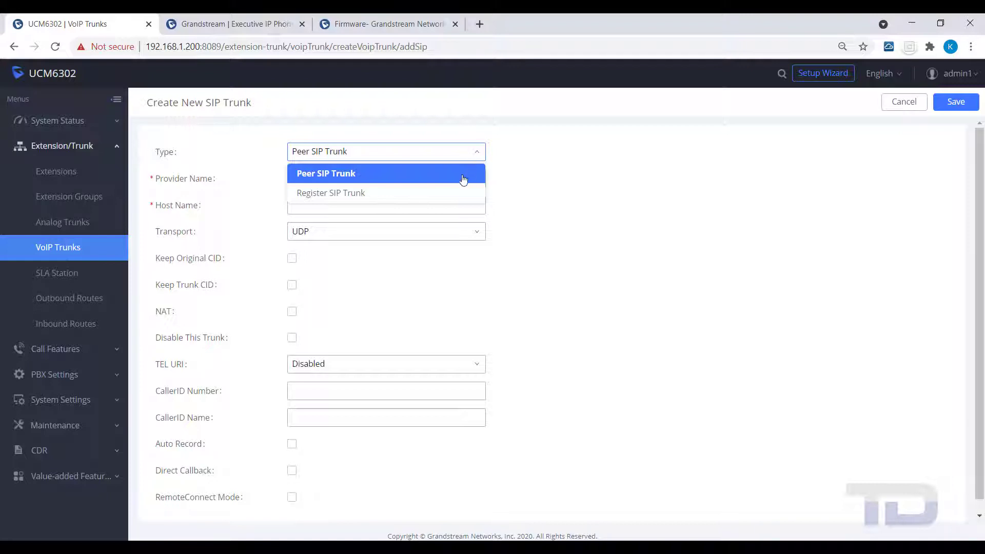
{"action": "left_click", "coordinate": [330, 193]}
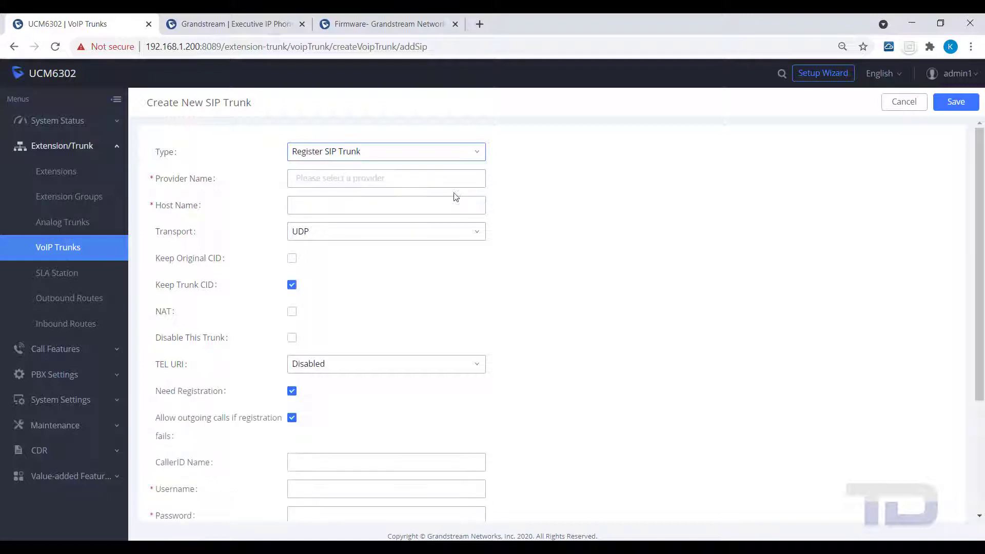
{"action": "left_click", "coordinate": [386, 177]}
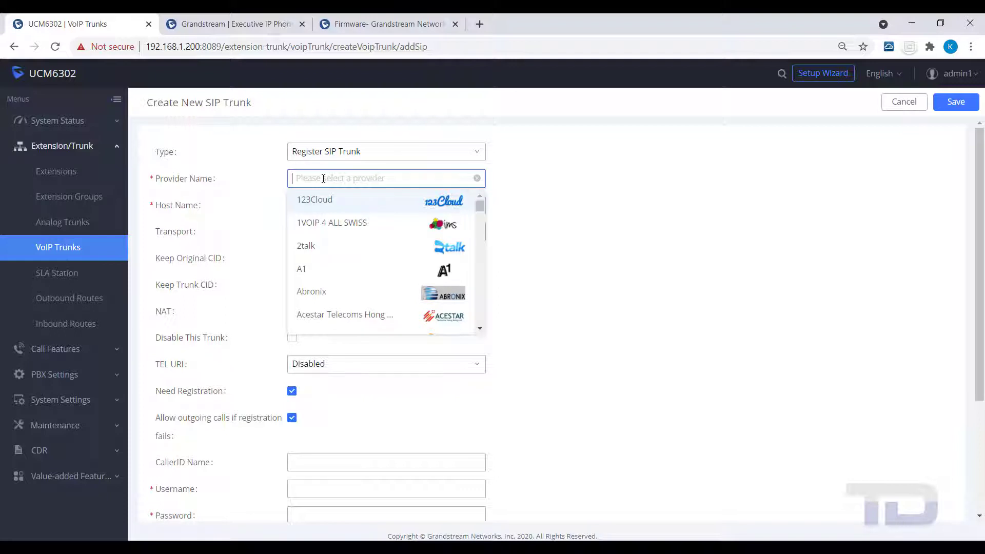
Step: Enter provider name MyTrunk and host address 192.168.1.111
{"action": "type", "text": "MyTrunk"}
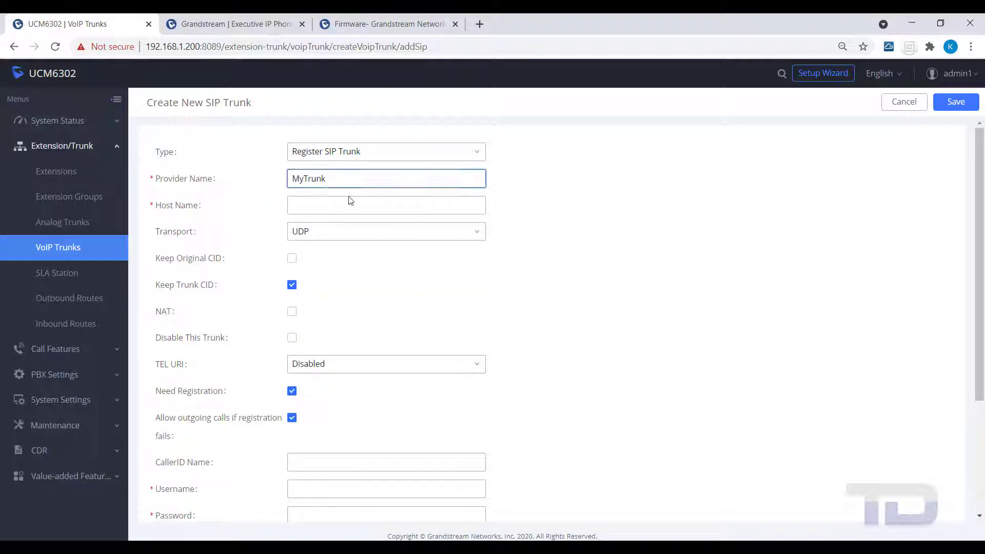
{"action": "left_click", "coordinate": [385, 205]}
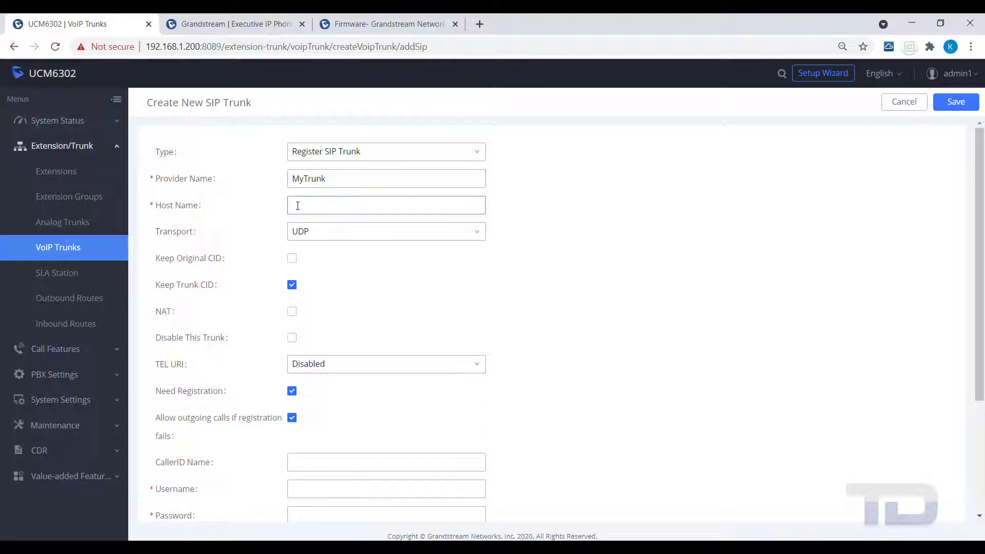
{"action": "type", "text": "192.168.1."}
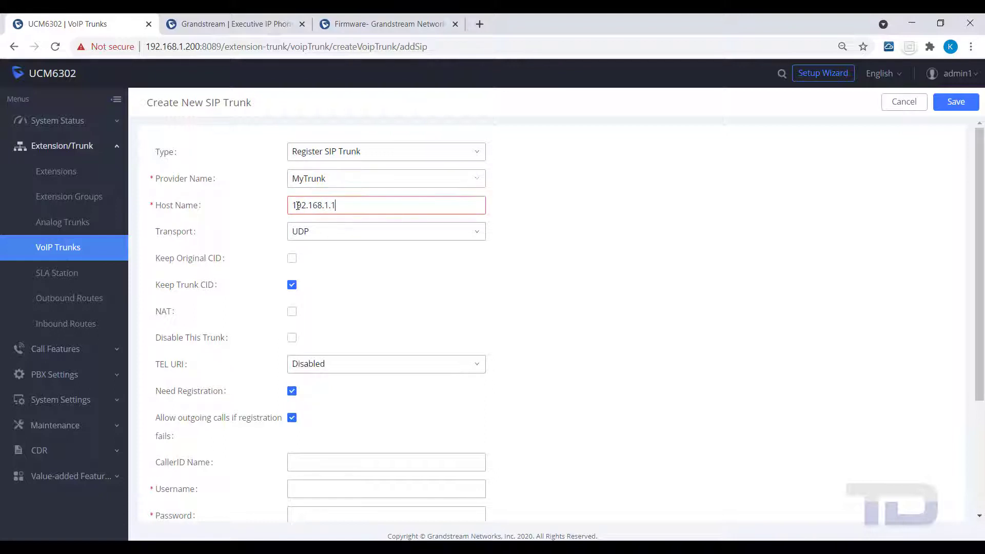
{"action": "type", "text": "11"}
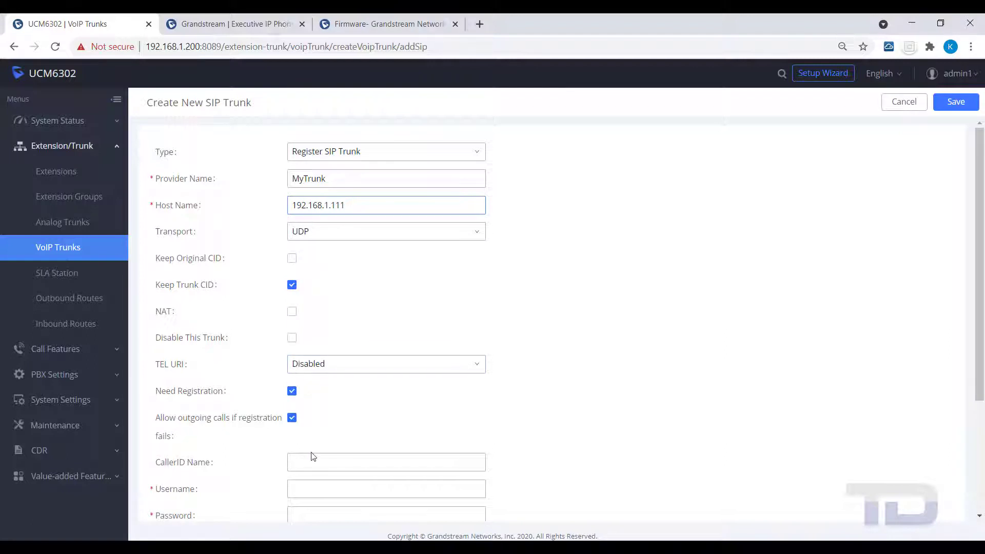
Step: Enter caller ID name UCM63xx, username 3350 and the trunk password
{"action": "left_click", "coordinate": [386, 462]}
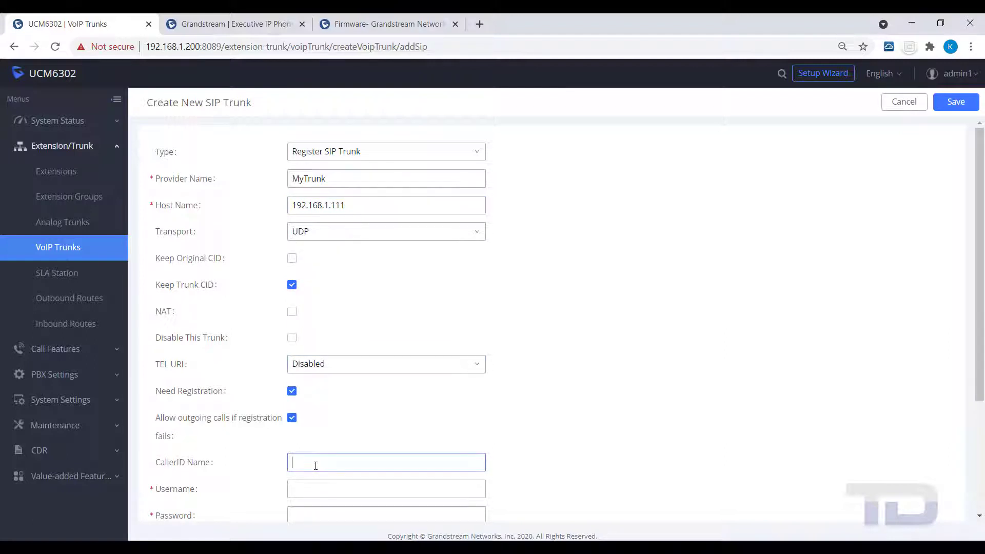
{"action": "type", "text": "UCM"}
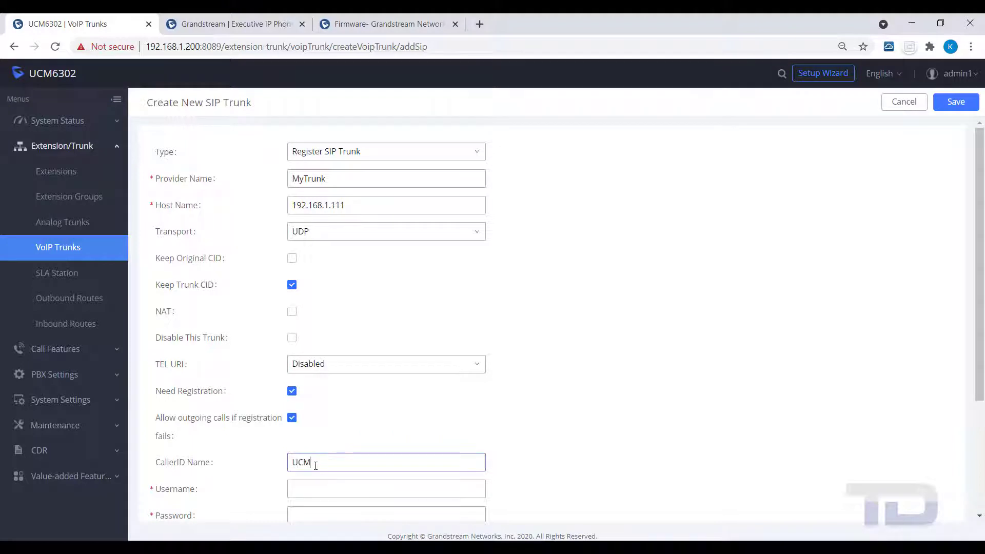
{"action": "scroll", "scroll_direction": "down", "scroll_amount": 3}
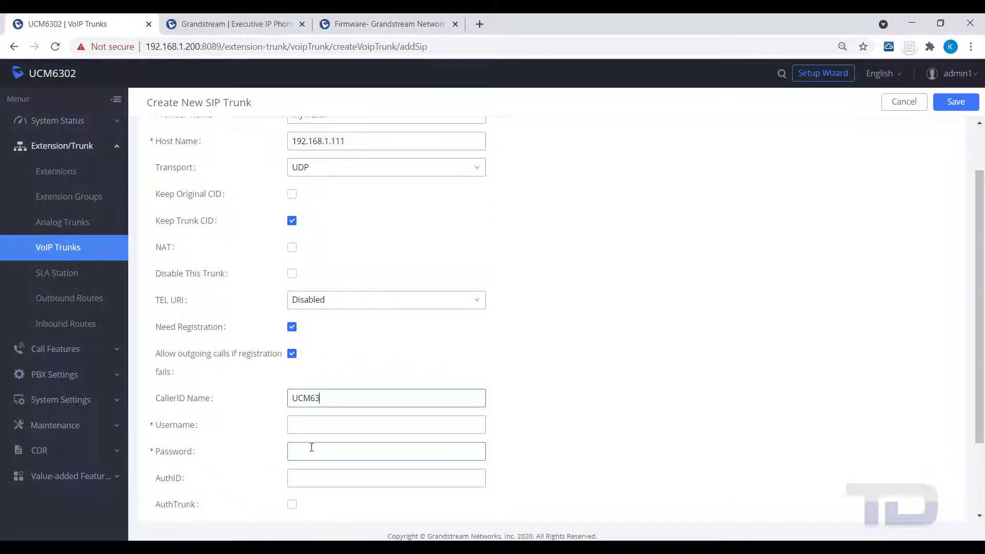
{"action": "type", "text": "xx"}
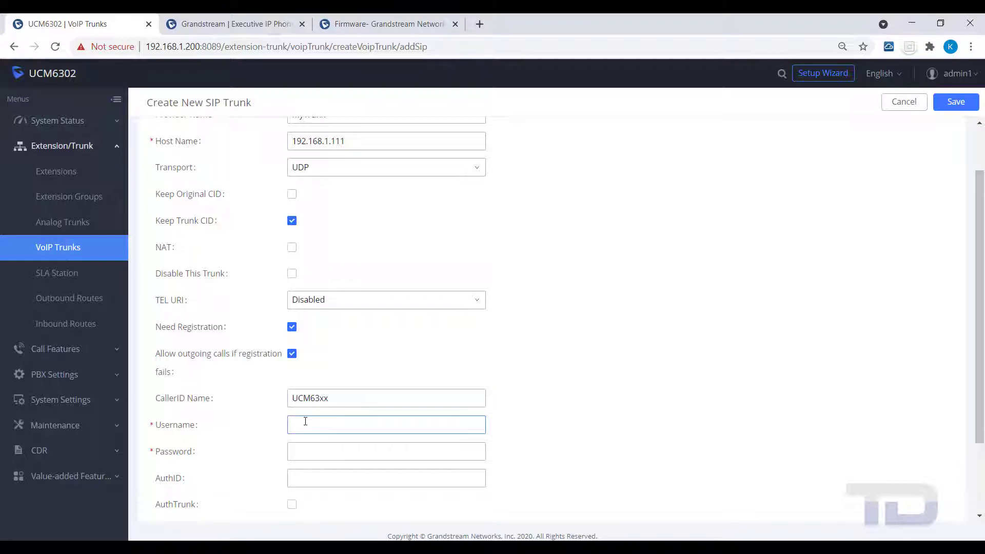
{"action": "type", "text": "3350"}
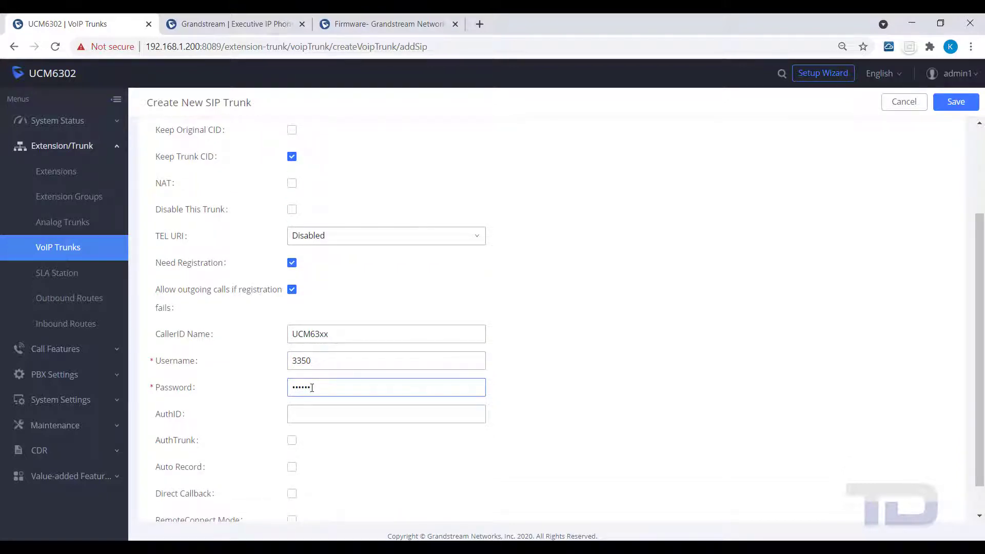
{"action": "scroll", "scroll_direction": "down", "scroll_amount": 3}
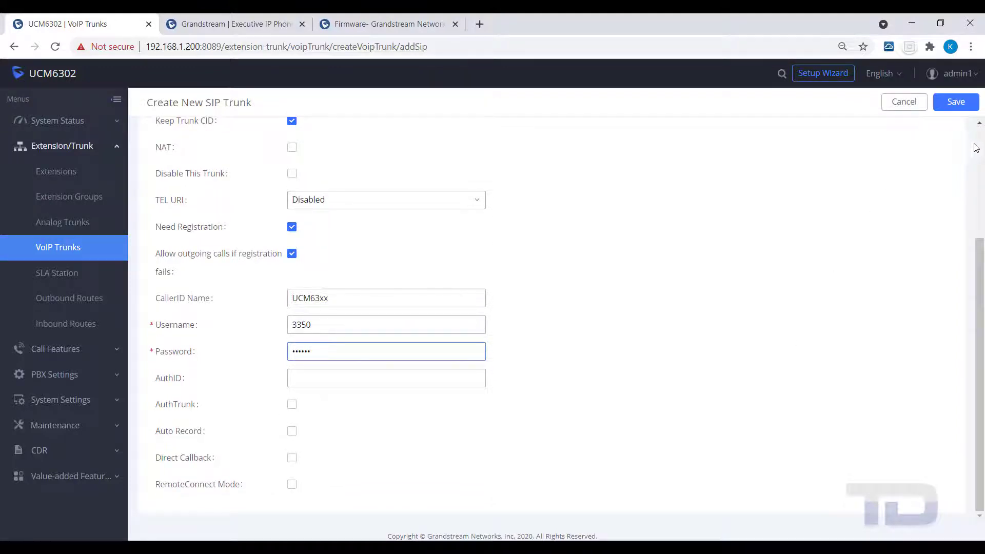
Step: Save the MyTrunk trunk and apply the pending configuration changes
{"action": "left_click", "coordinate": [955, 101]}
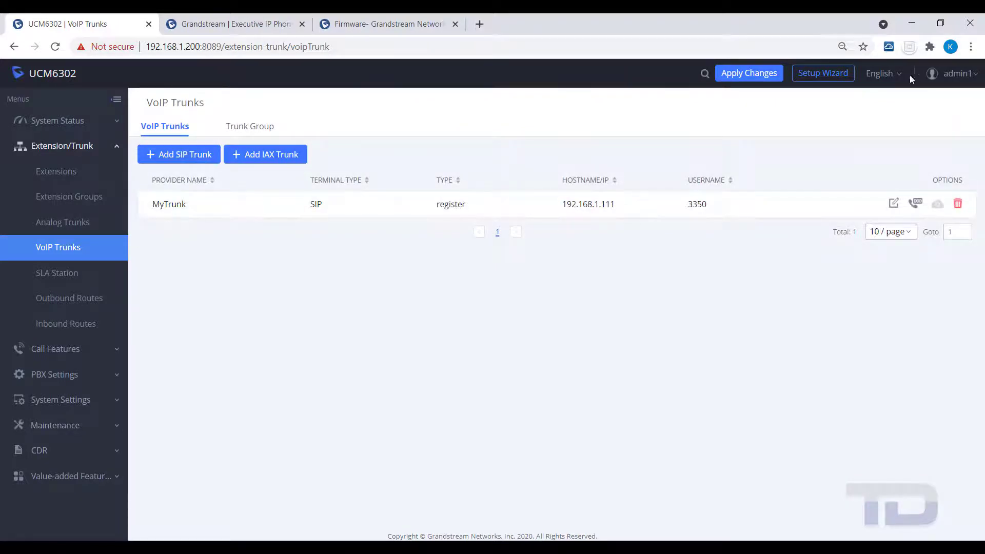
{"action": "left_click", "coordinate": [748, 73]}
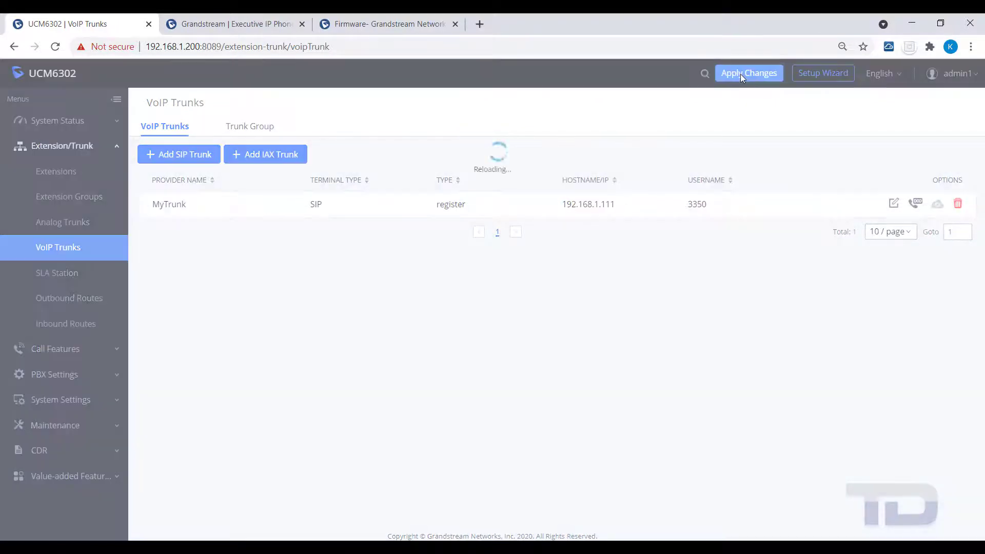
{"action": "left_click", "coordinate": [748, 73]}
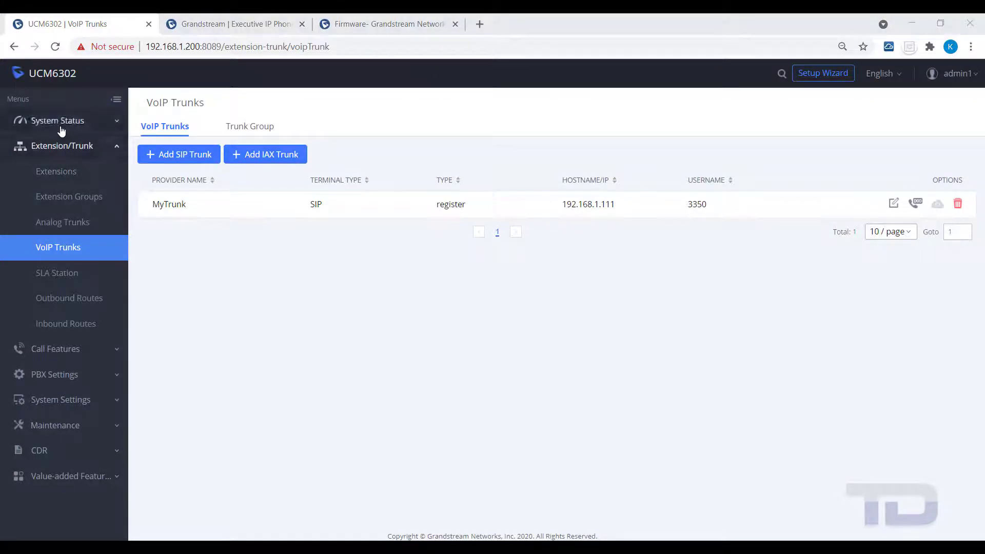
Step: Check MyTrunk's registration on the dashboard, then go to Outbound Routes
{"action": "left_click", "coordinate": [57, 120]}
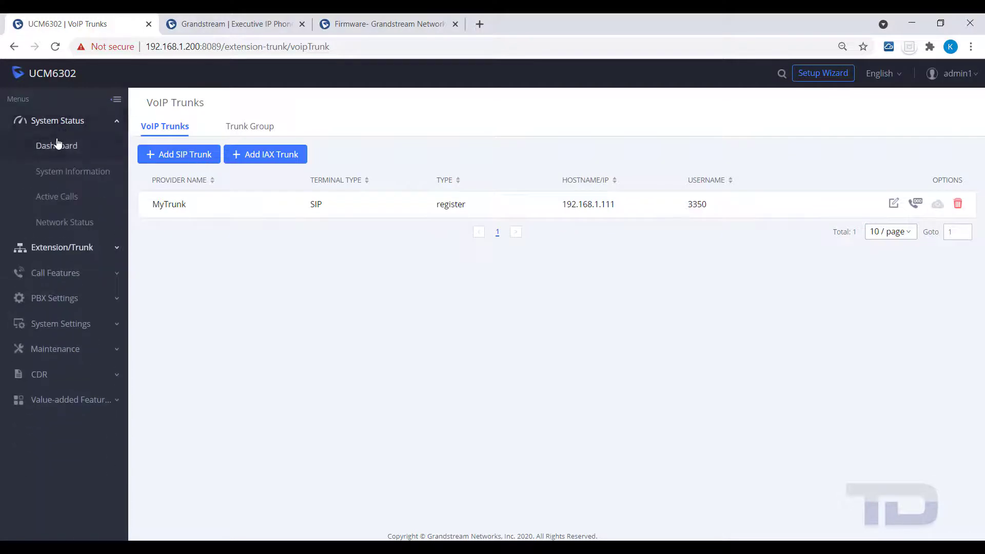
{"action": "left_click", "coordinate": [56, 145]}
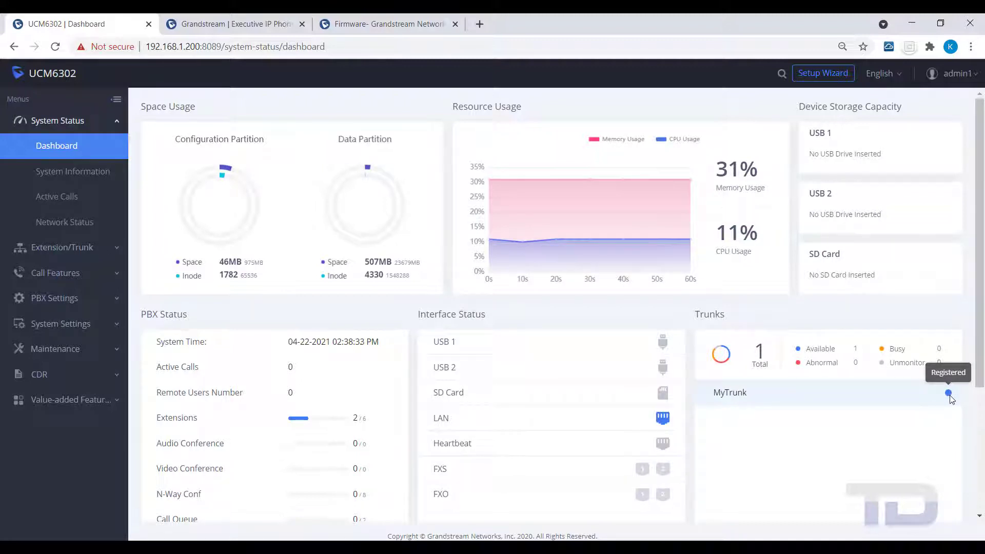
{"action": "mouse_move", "coordinate": [860, 385]}
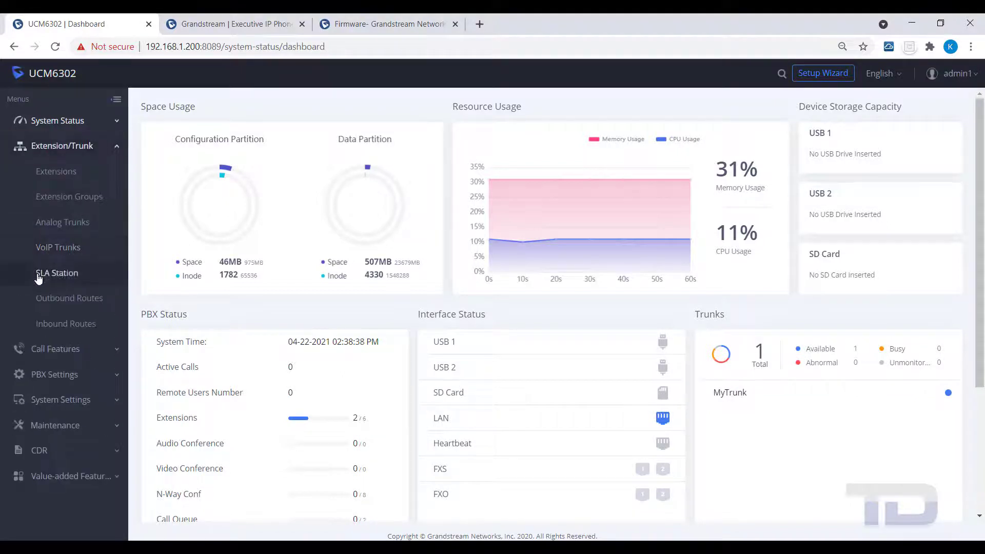
{"action": "left_click", "coordinate": [68, 298]}
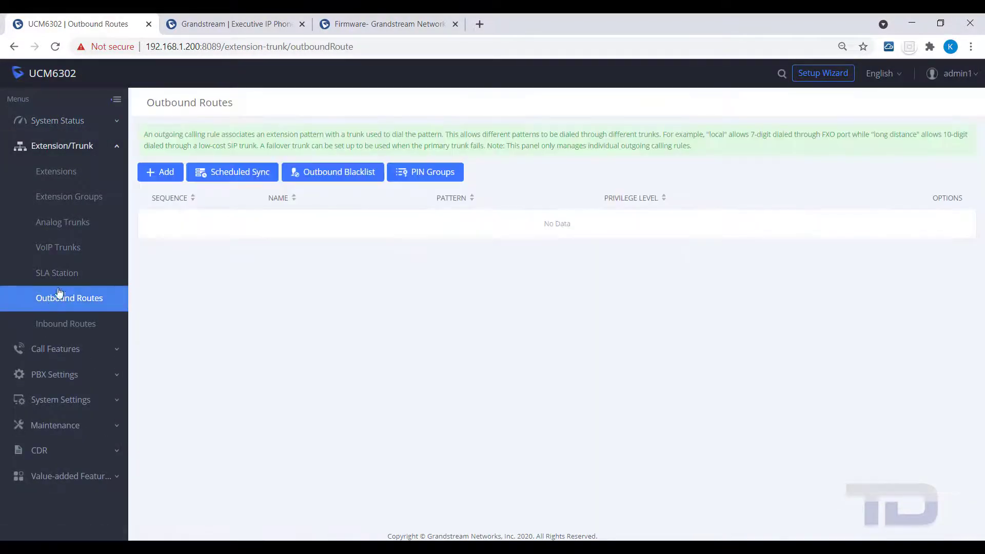
Step: Create a new outbound rule named Outbound with dial pattern x
{"action": "left_click", "coordinate": [160, 171]}
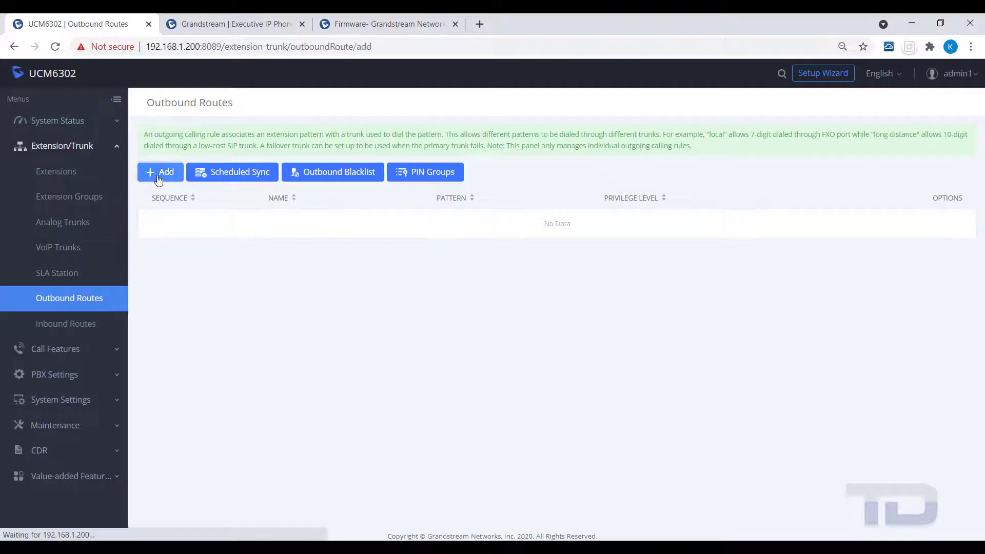
{"action": "left_click", "coordinate": [160, 171]}
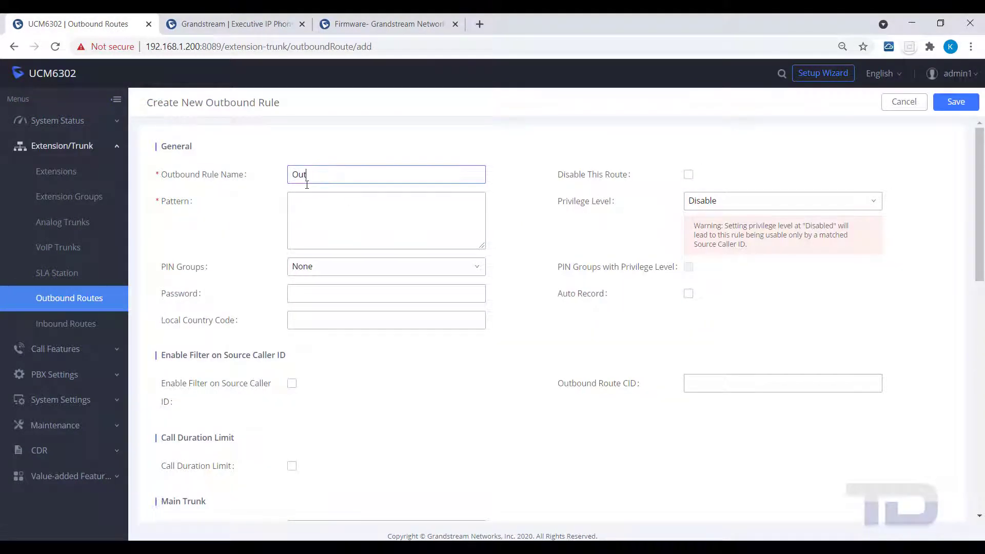
{"action": "type", "text": "bou"}
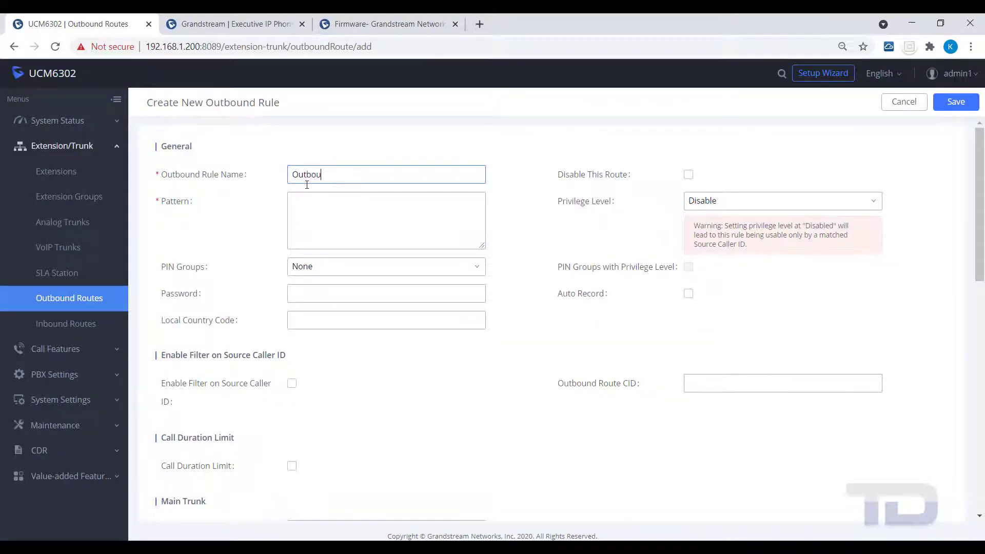
{"action": "type", "text": "nd"}
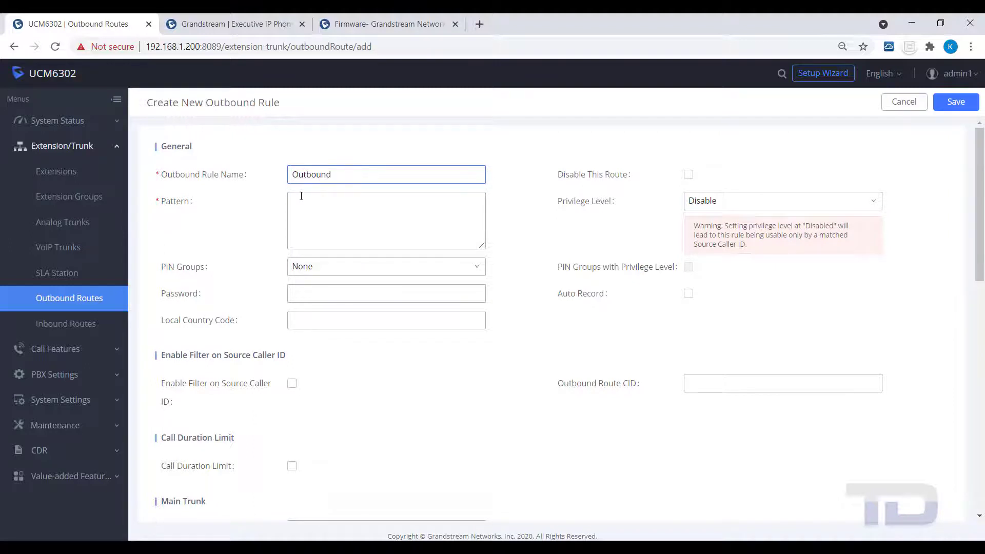
{"action": "left_click", "coordinate": [385, 220]}
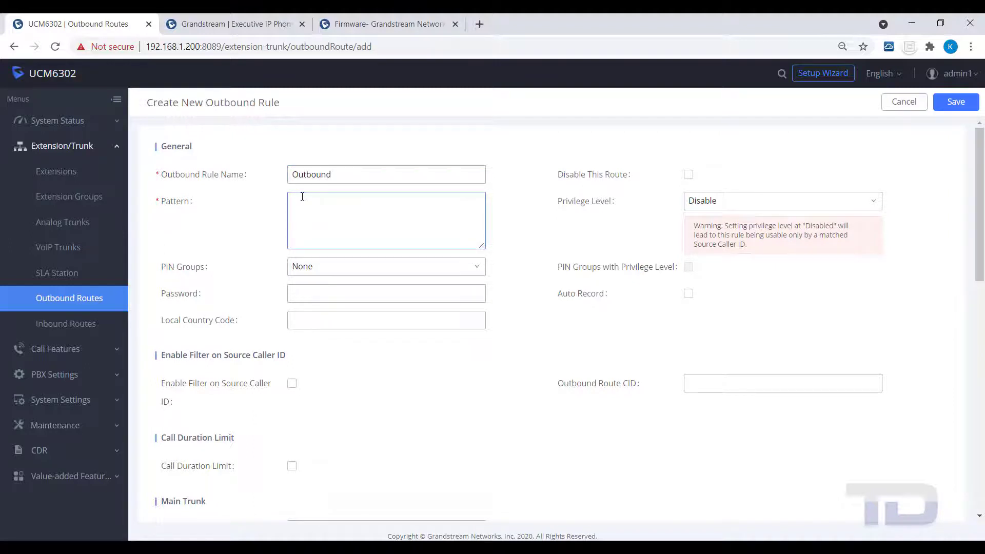
{"action": "type", "text": "x."}
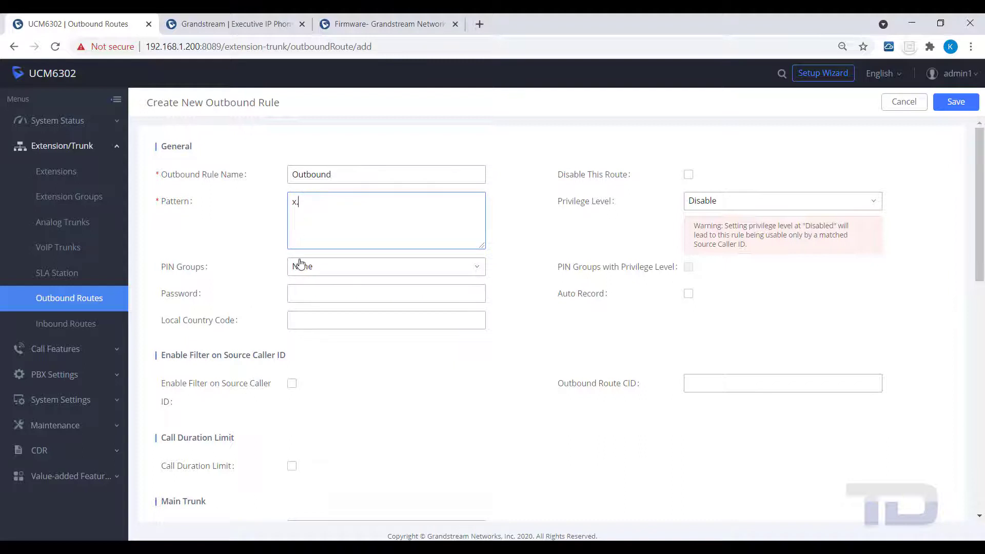
{"action": "scroll", "scroll_direction": "down", "scroll_amount": 3}
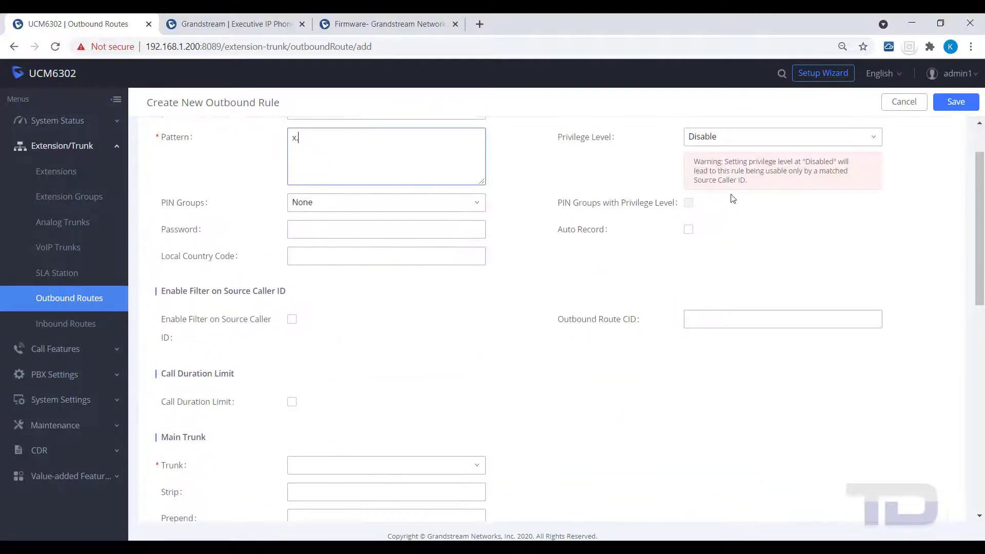
Step: Set the rule's privilege to National and its trunk to SIPTrunks -- MyTrunk
{"action": "left_click", "coordinate": [781, 137]}
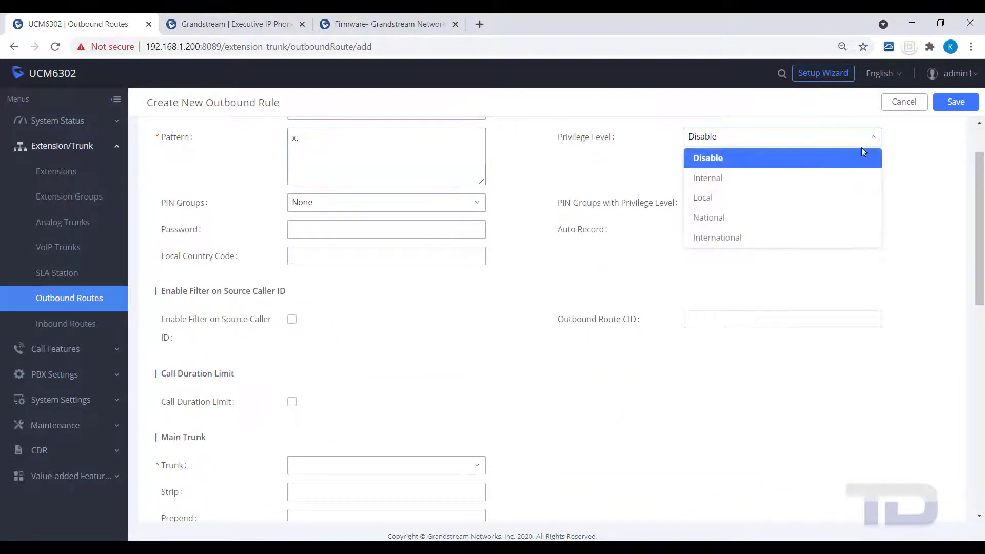
{"action": "mouse_move", "coordinate": [709, 217]}
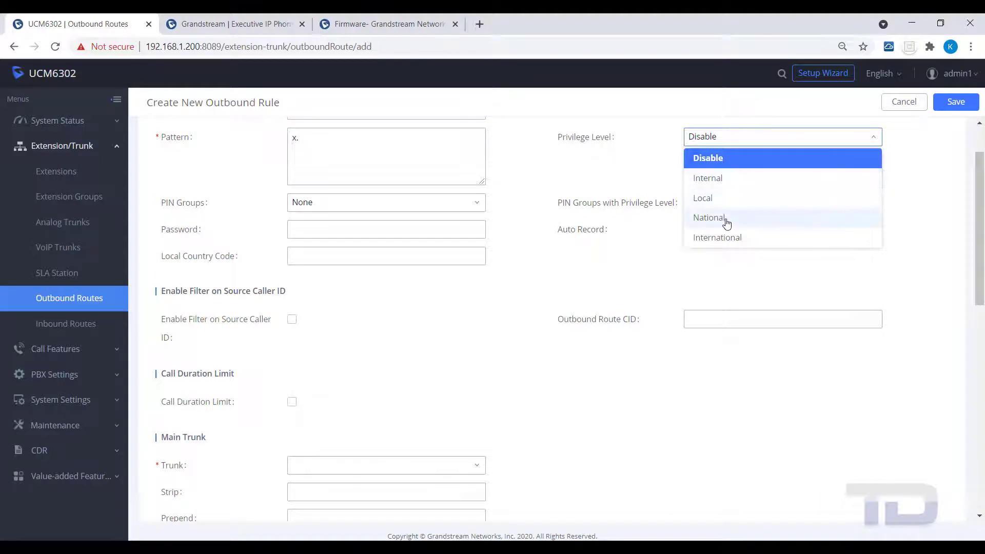
{"action": "left_click", "coordinate": [708, 218]}
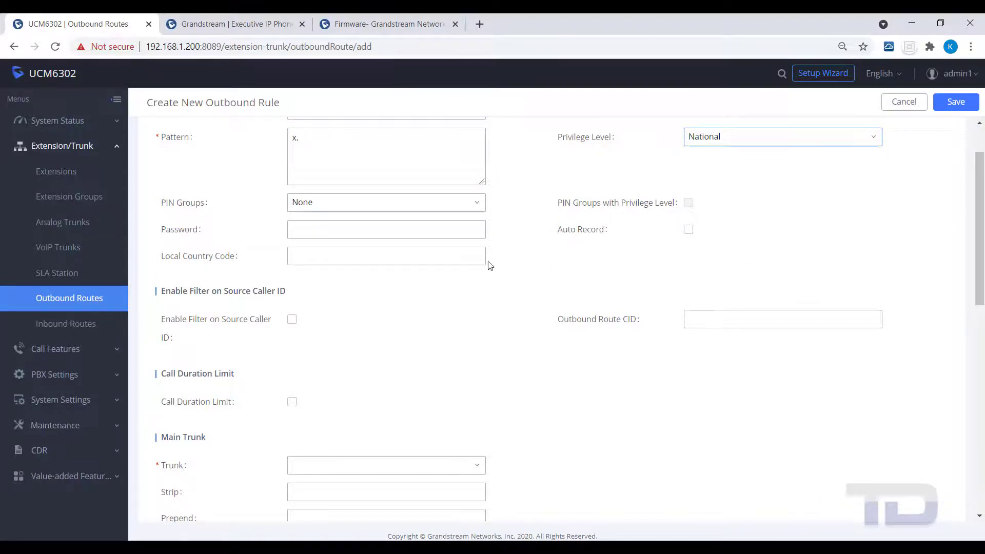
{"action": "scroll", "scroll_direction": "down", "scroll_amount": 3}
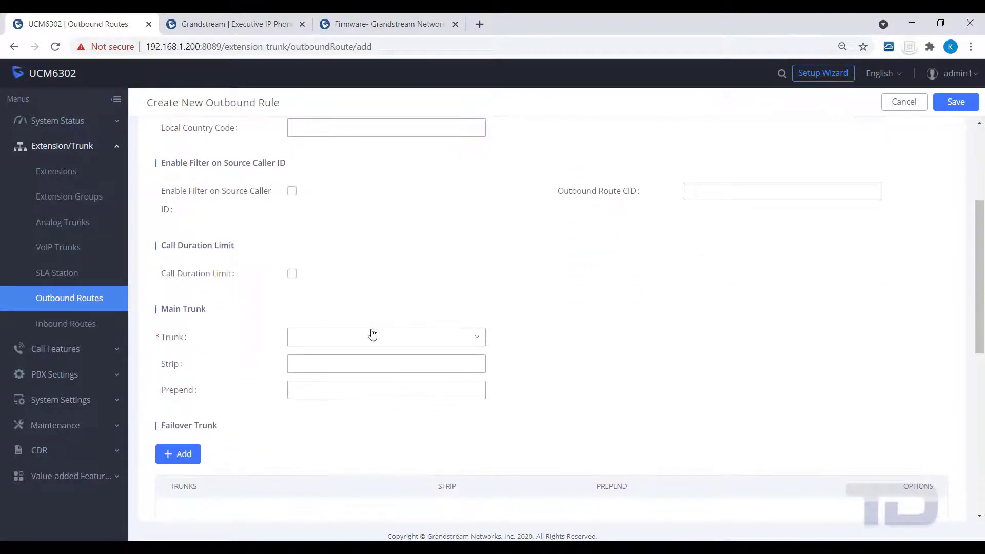
{"action": "left_click", "coordinate": [385, 336]}
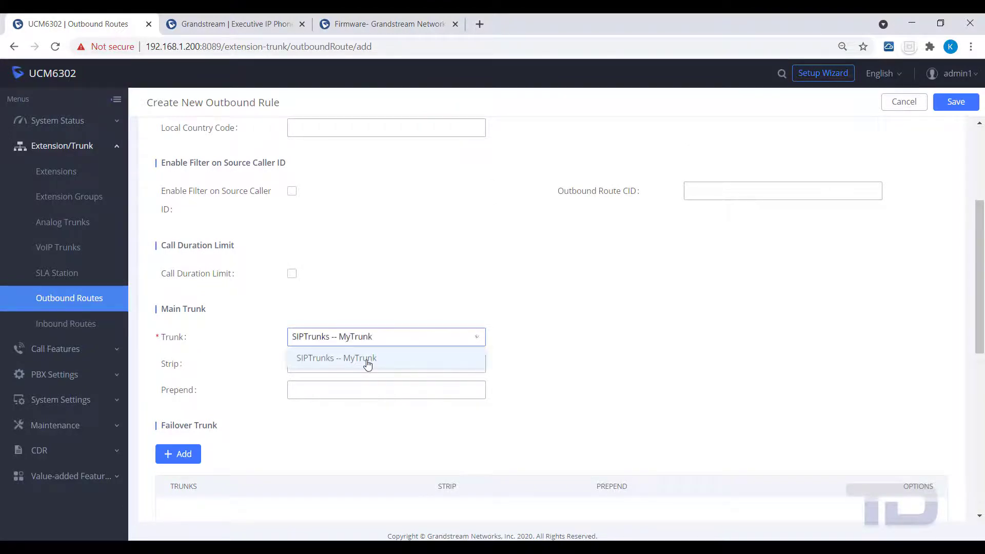
{"action": "left_click", "coordinate": [337, 358]}
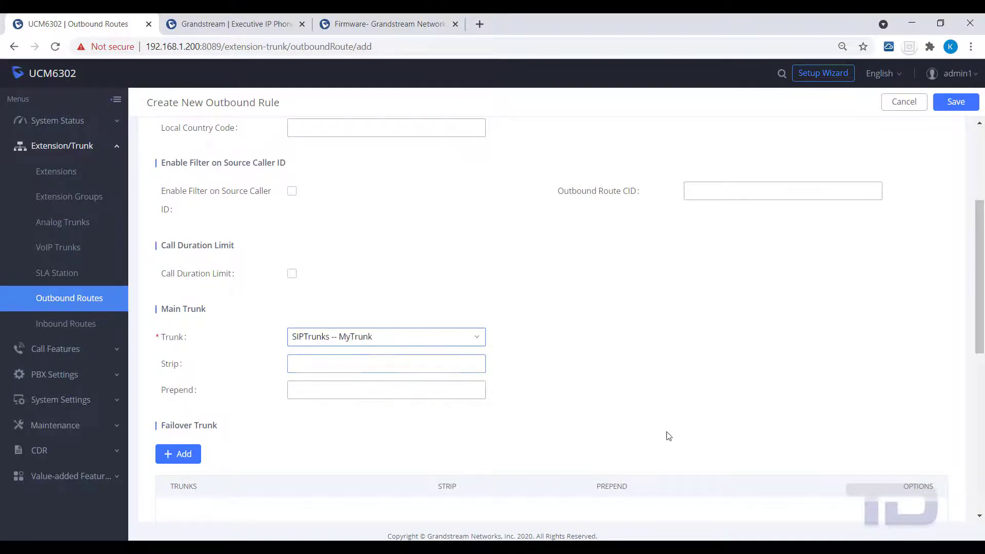
{"action": "scroll", "scroll_direction": "down", "scroll_amount": 3}
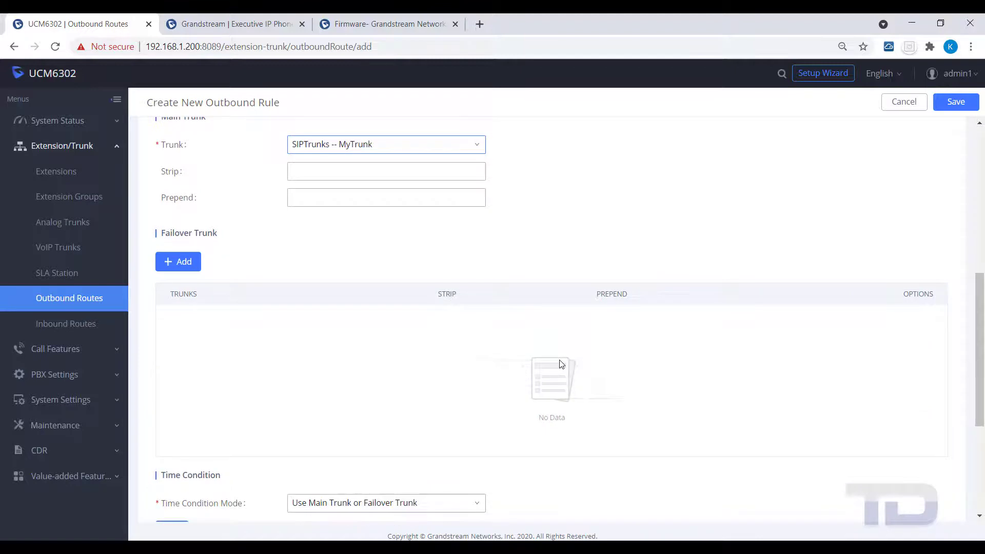
{"action": "scroll", "scroll_direction": "up", "scroll_amount": 3}
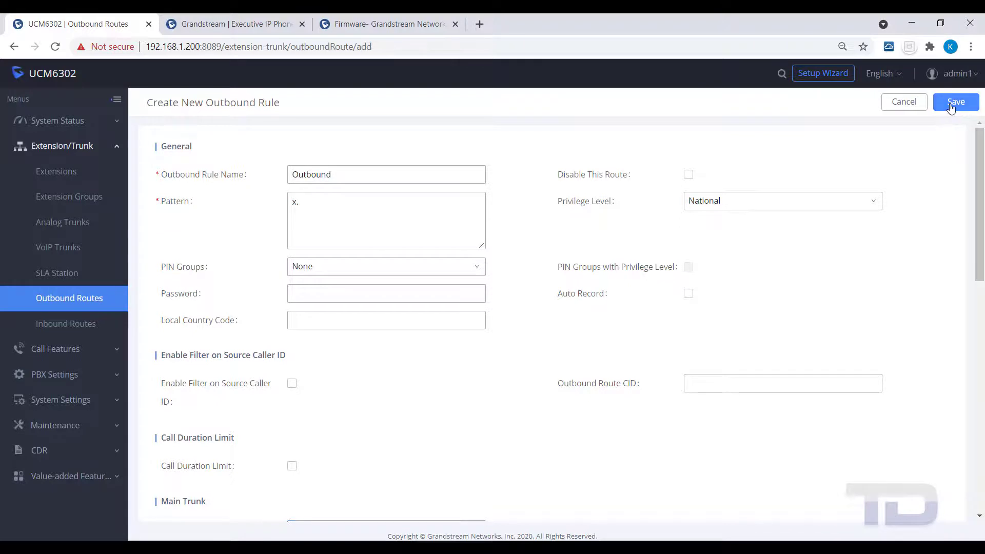
Step: Save the Outbound route and apply the changes
{"action": "left_click", "coordinate": [955, 101]}
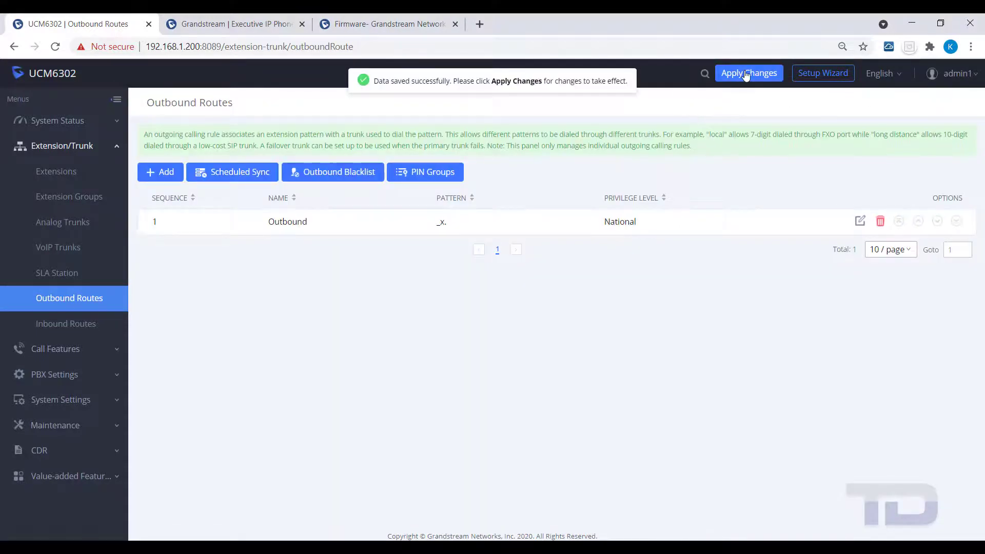
{"action": "left_click", "coordinate": [747, 73]}
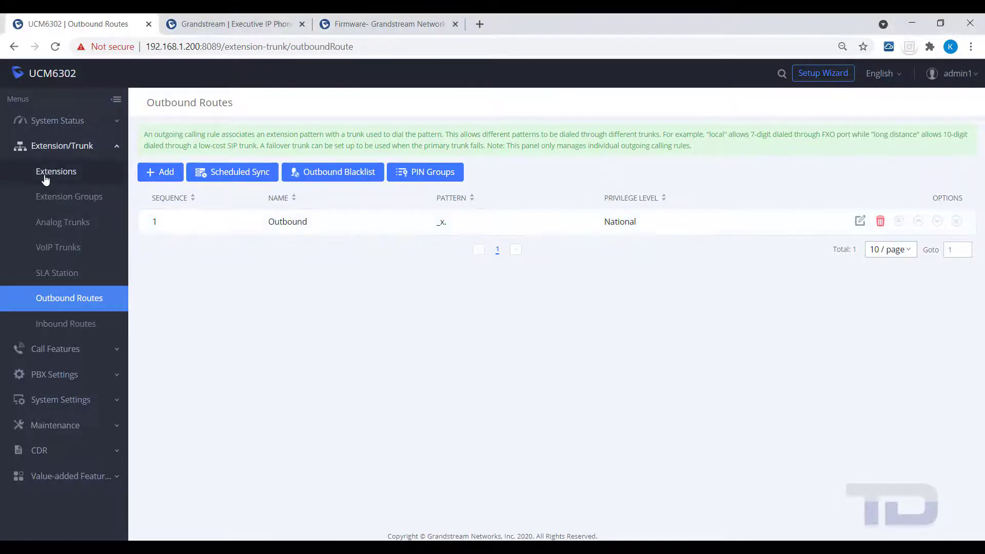
Step: Verify extension 1000's privilege is National and cancel back to the Extensions list
{"action": "left_click", "coordinate": [55, 171]}
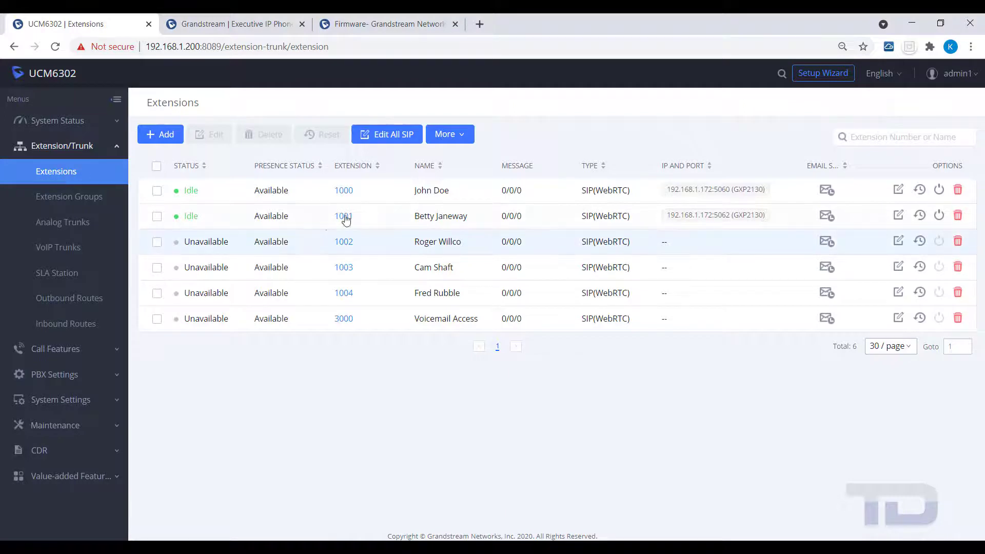
{"action": "left_click", "coordinate": [898, 190]}
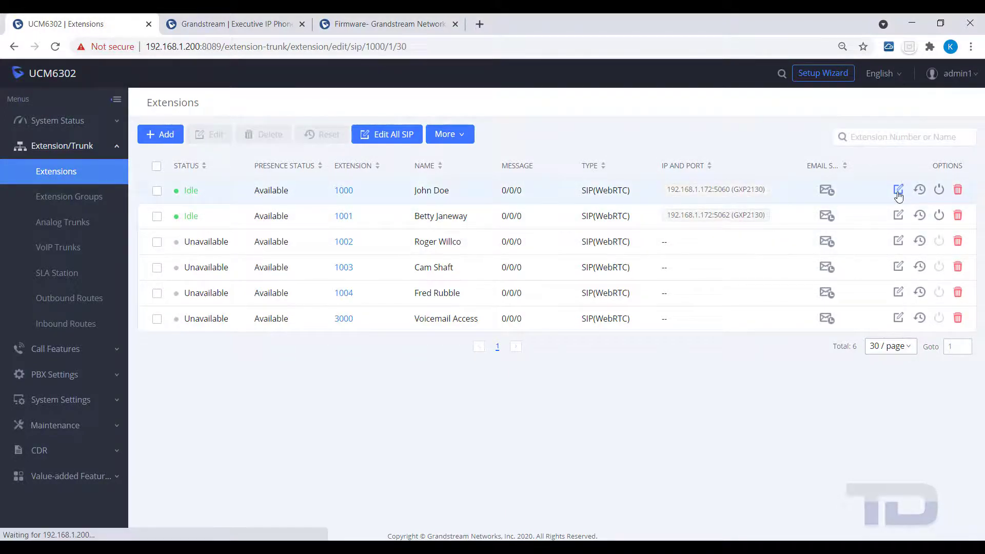
{"action": "left_click", "coordinate": [898, 190]}
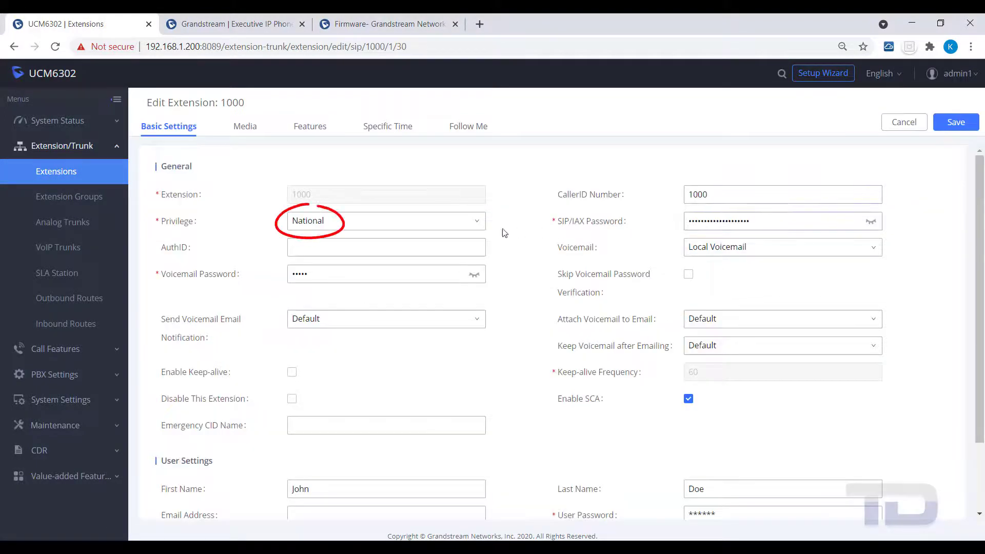
{"action": "left_click", "coordinate": [385, 220]}
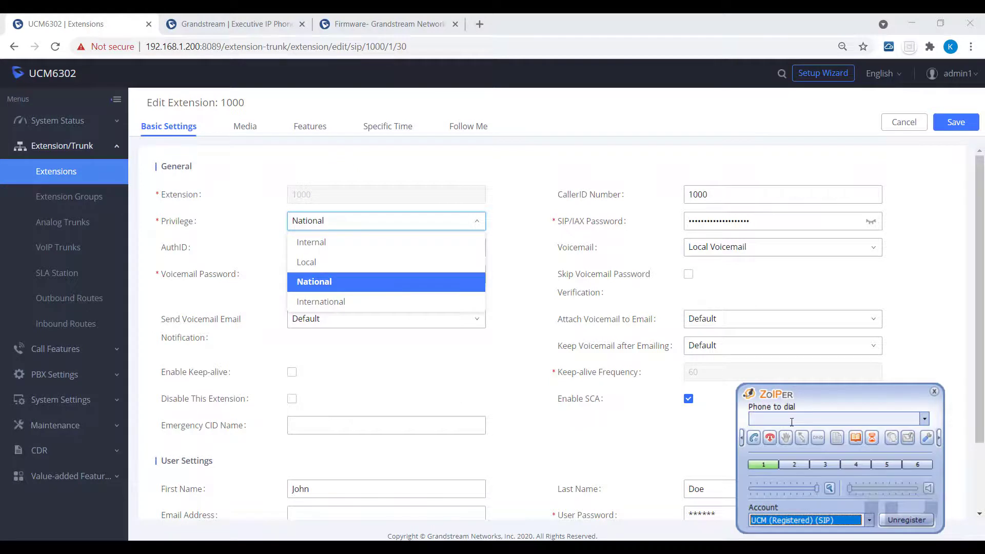
{"action": "left_click", "coordinate": [902, 122]}
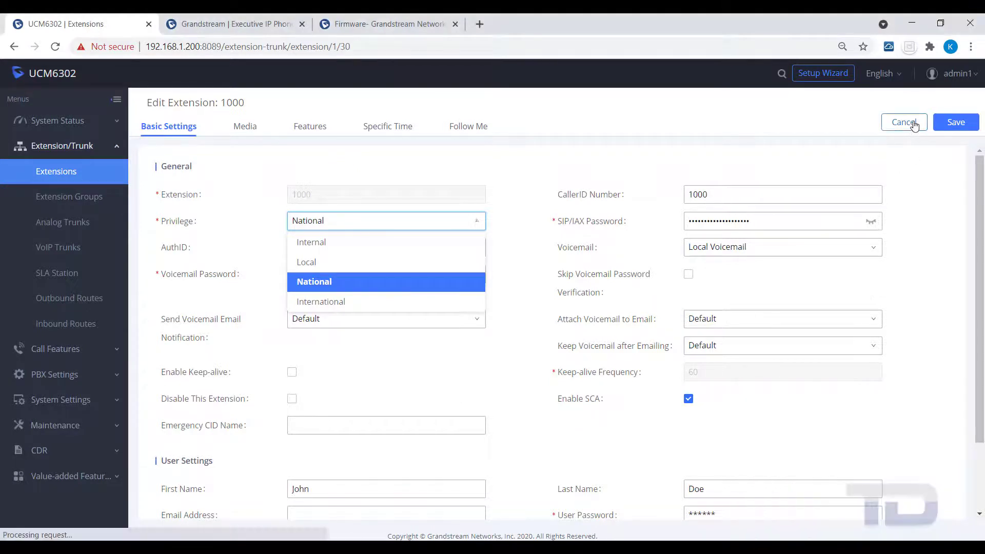
{"action": "left_click", "coordinate": [902, 122]}
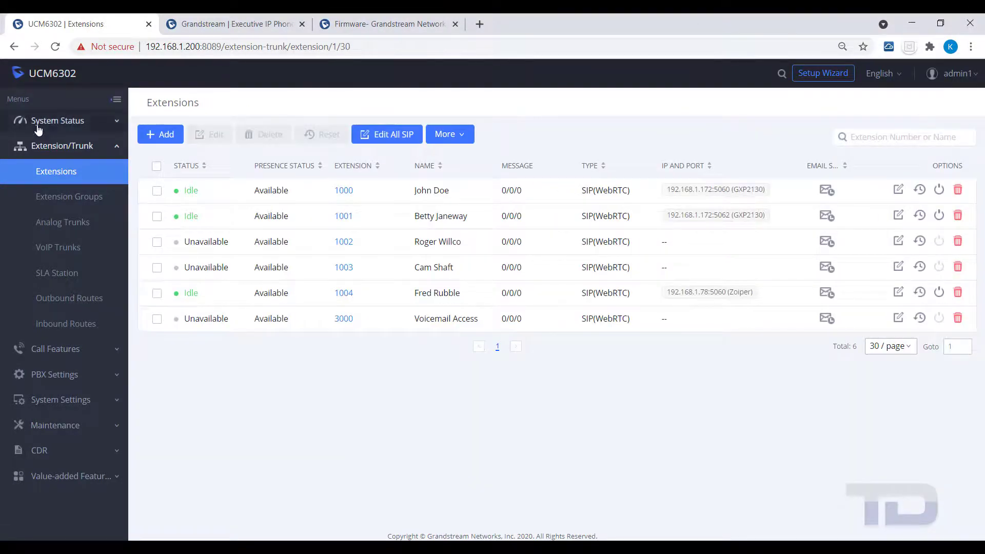
Step: View MyTrunk on the dashboard's Trunks panel, then go to Active Calls
{"action": "left_click", "coordinate": [58, 120]}
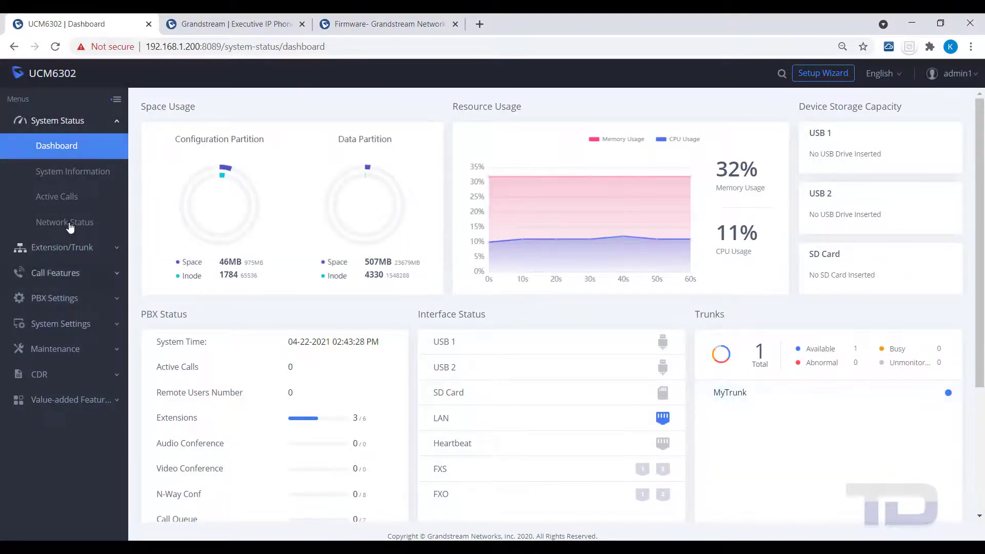
{"action": "left_click", "coordinate": [56, 196]}
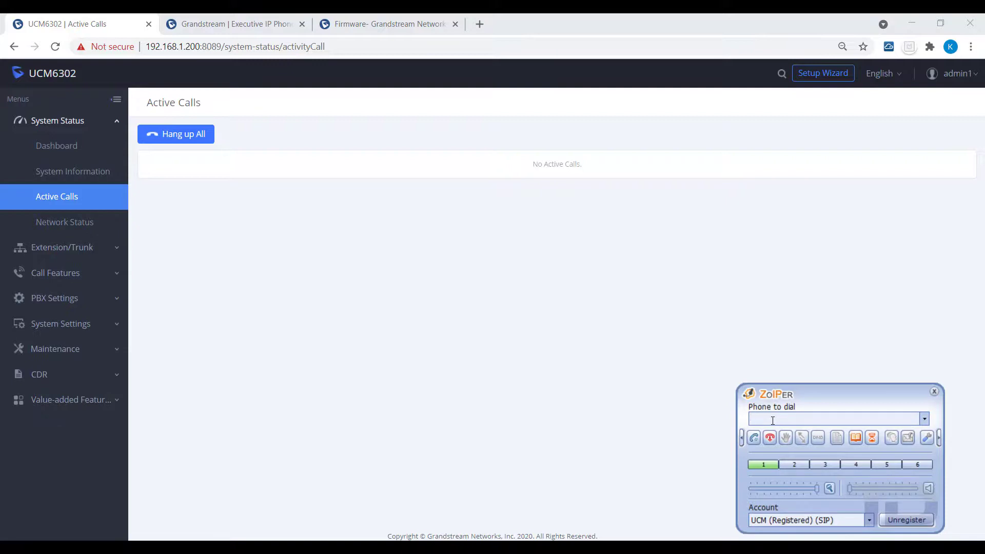
{"action": "type", "text": "1213456789"}
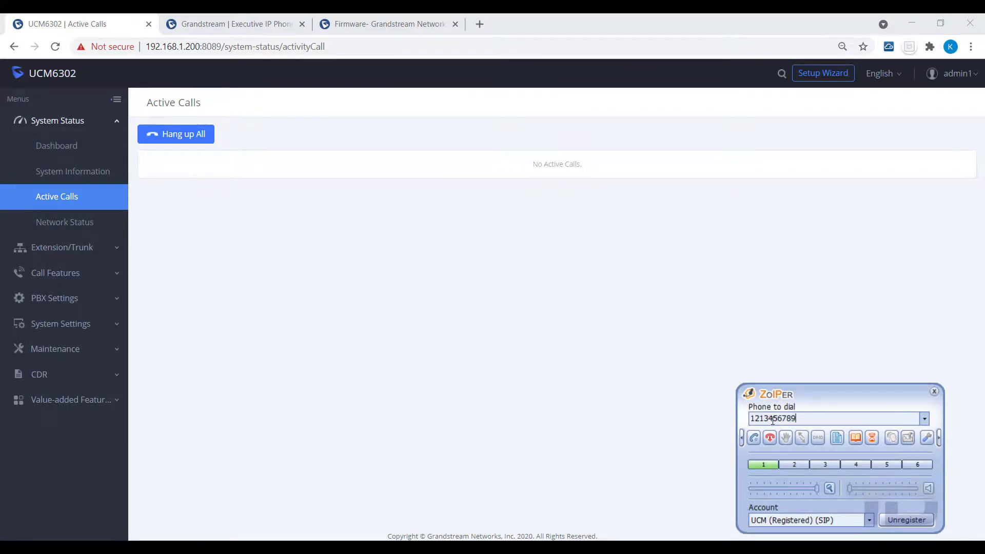
{"action": "left_click", "coordinate": [754, 437]}
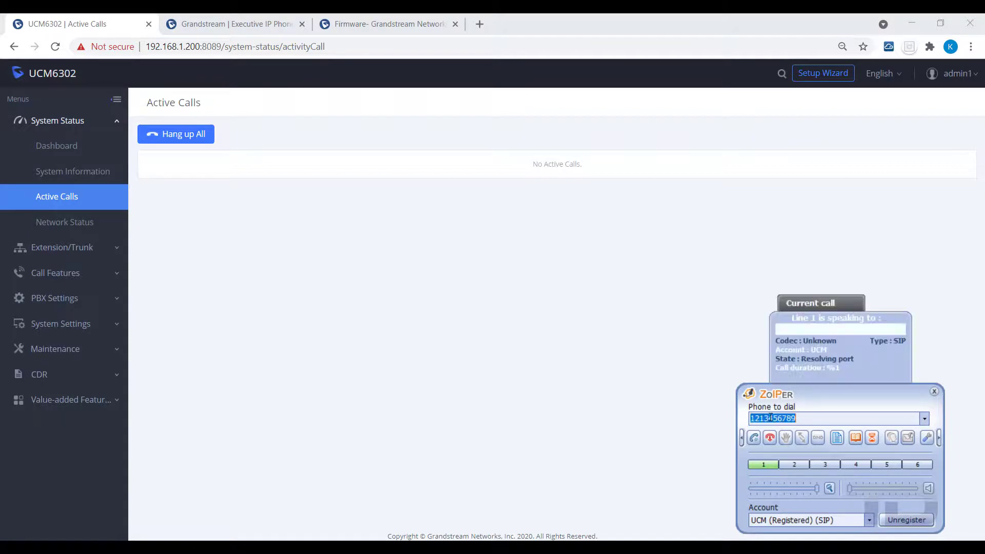